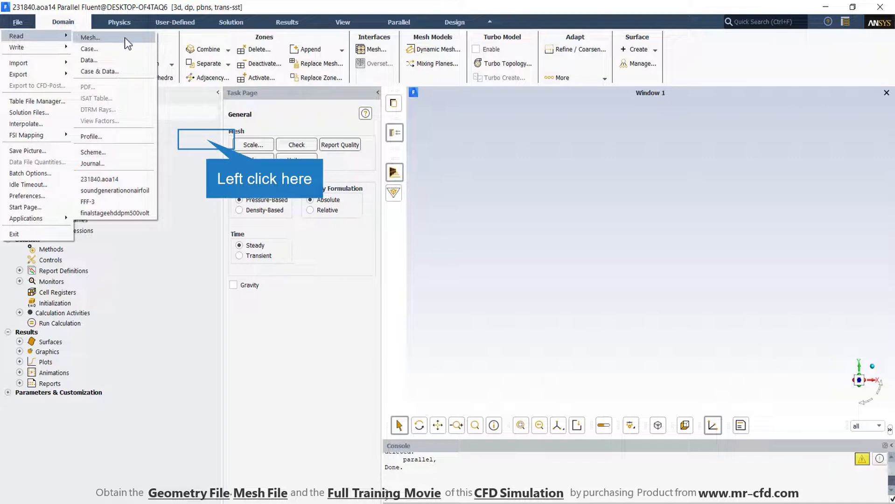
- Read in the airfoil mesh so the console lists the outlet, airfoil and fluid zones
click(90, 37)
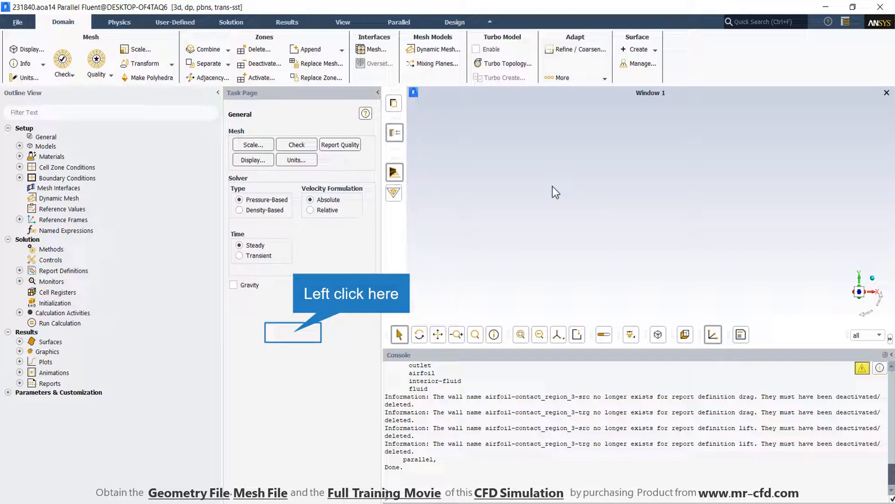
mouse_move(261, 224)
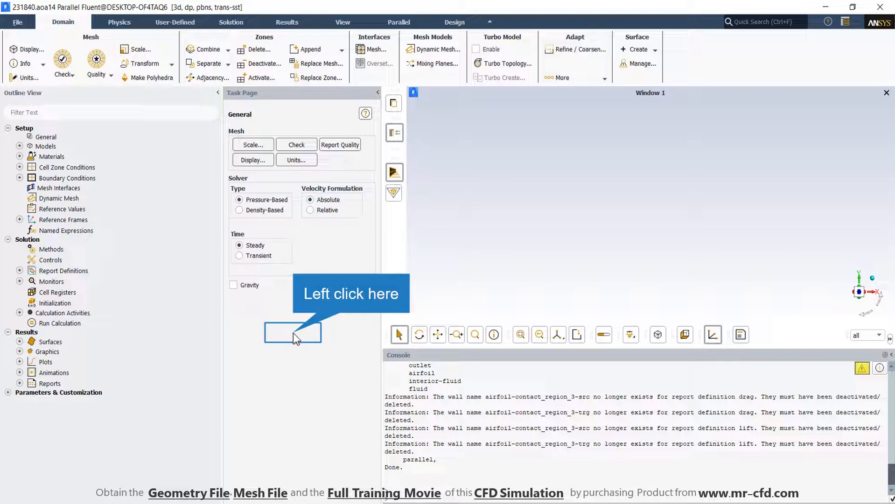
- Bring up the Acoustics model settings from the Models list to enable Broadband Noise Sources
click(45, 146)
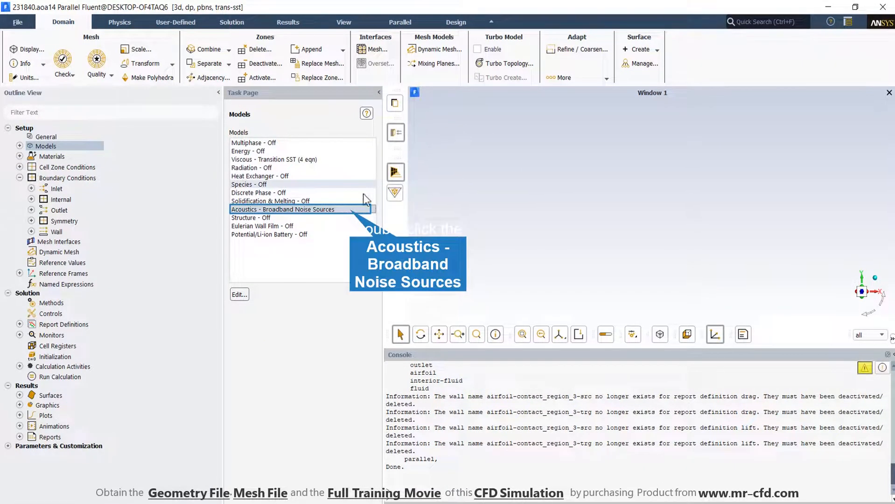
double_click(283, 209)
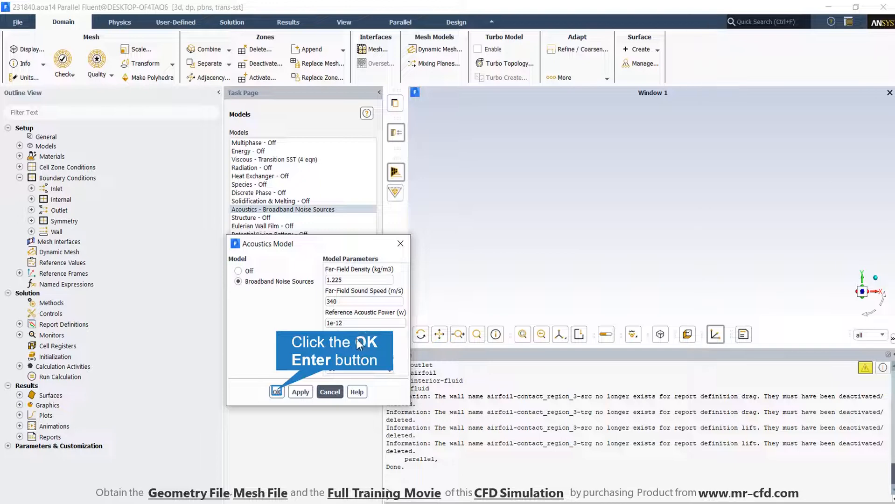
mouse_move(317, 362)
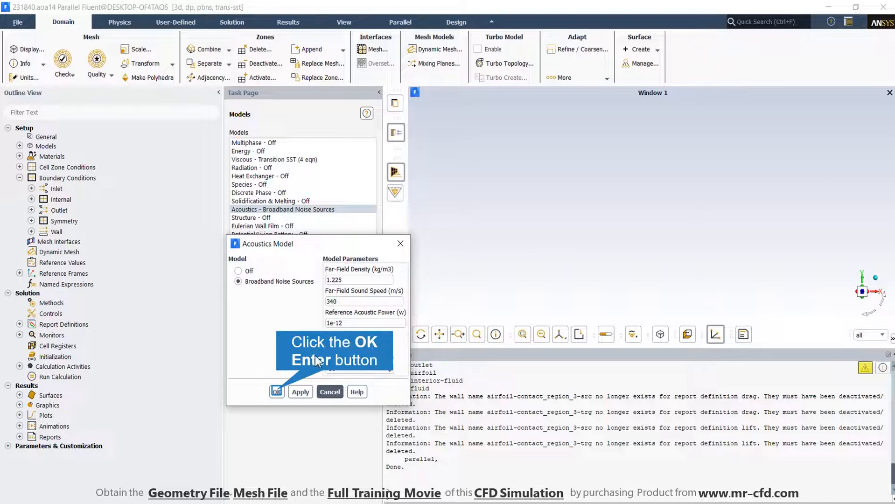
mouse_move(377, 339)
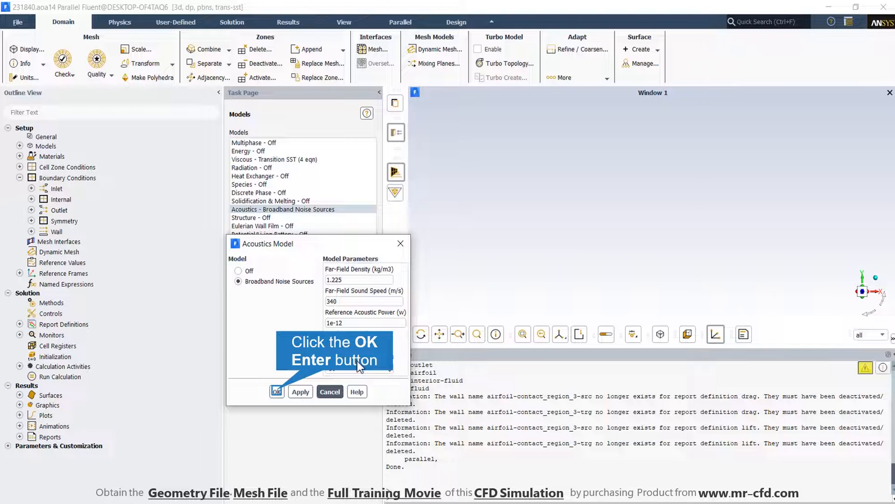
mouse_move(360, 366)
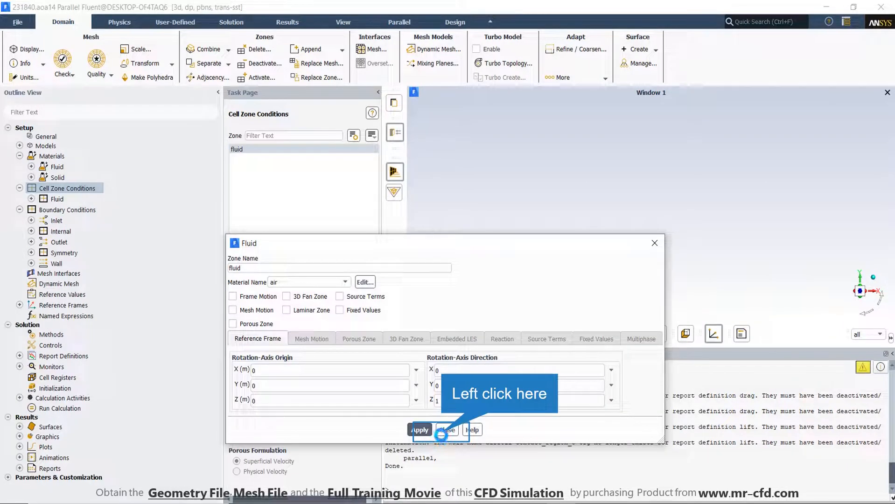
- Apply the air fluid zone settings and review operating conditions at 101325 Pa, gravity off
click(447, 430)
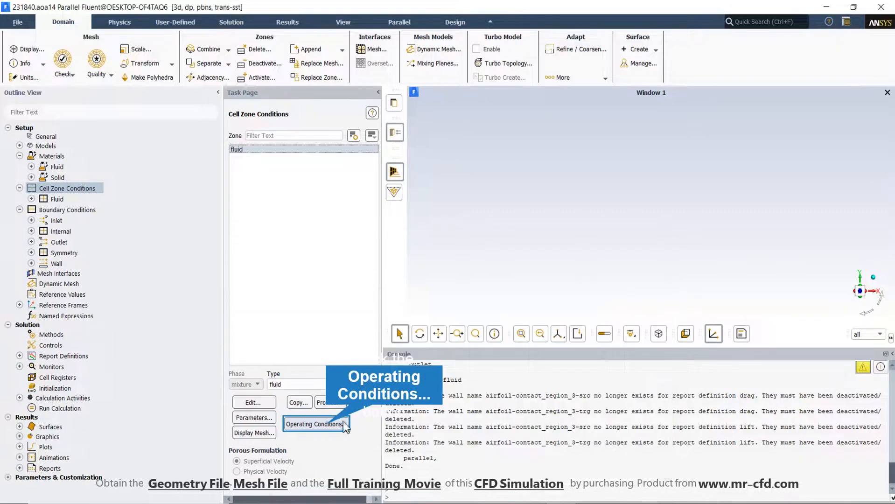
click(314, 424)
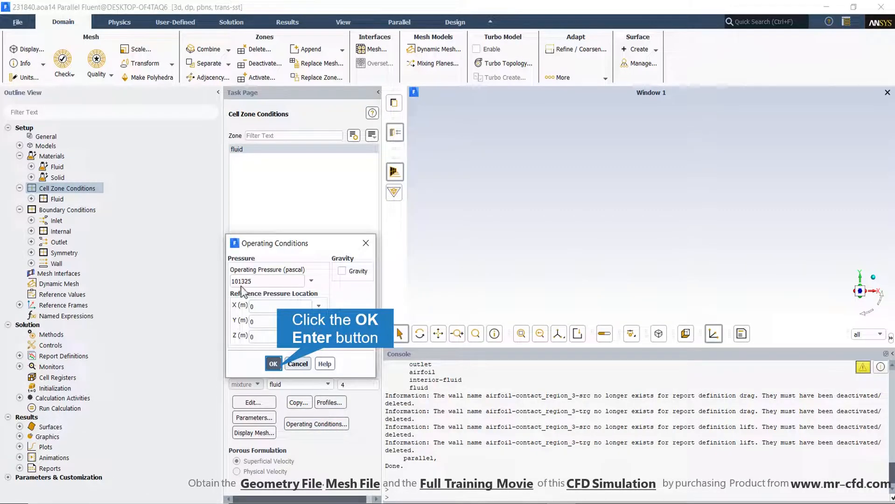
mouse_move(321, 277)
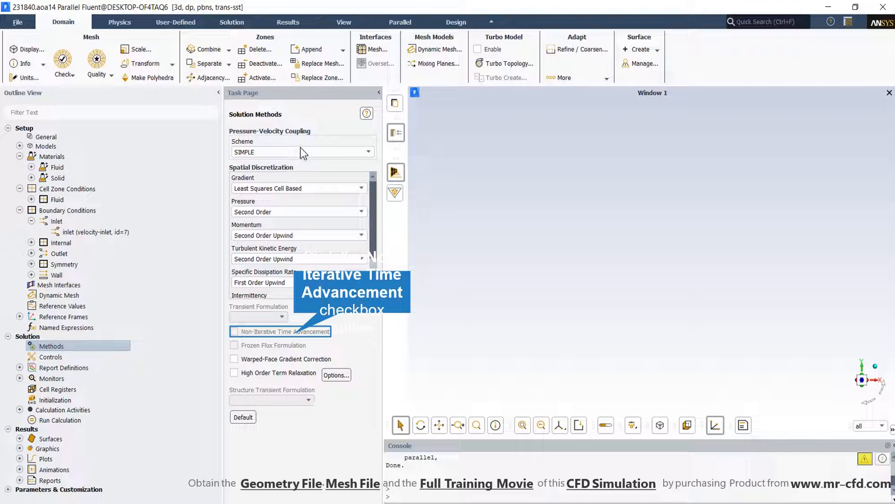
mouse_move(304, 164)
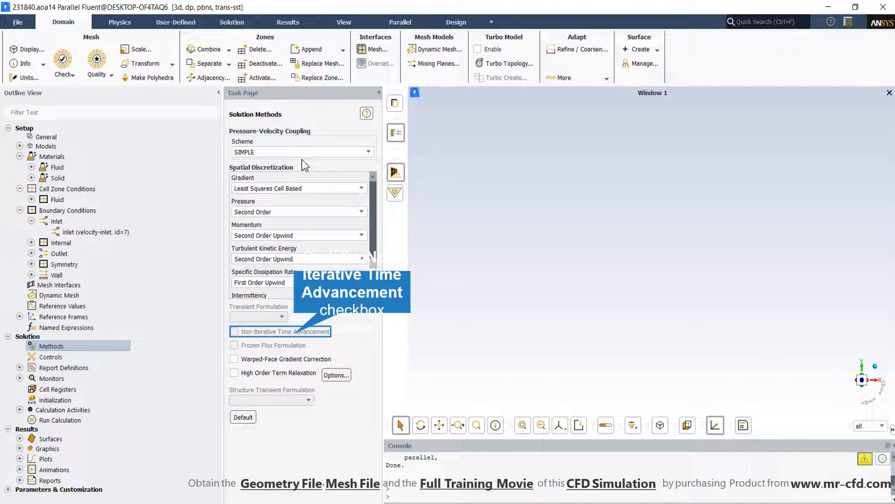
mouse_move(307, 181)
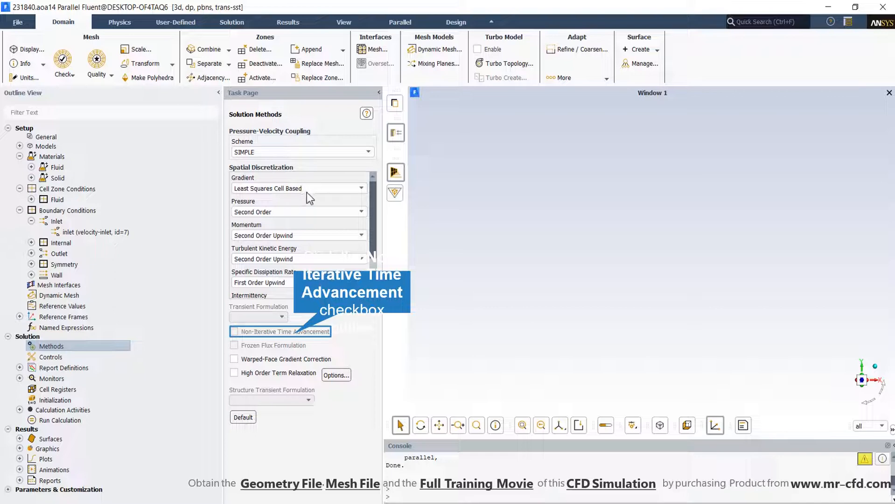
mouse_move(311, 206)
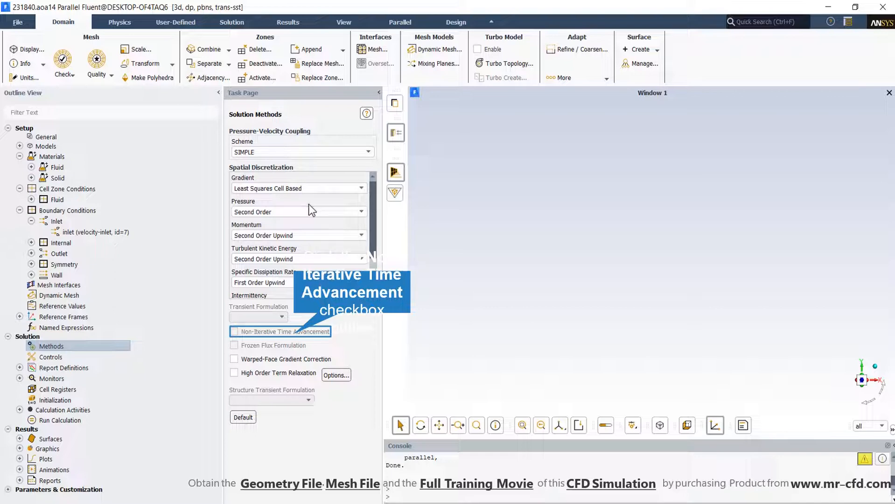
mouse_move(259, 209)
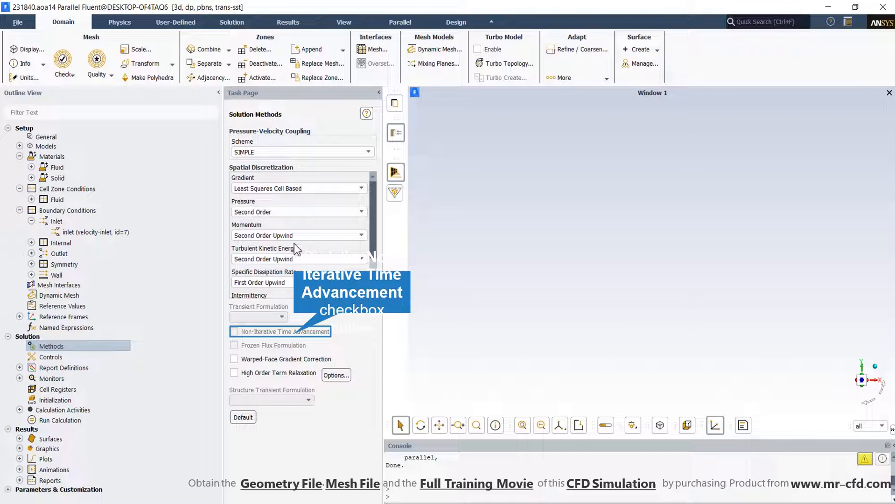
mouse_move(259, 256)
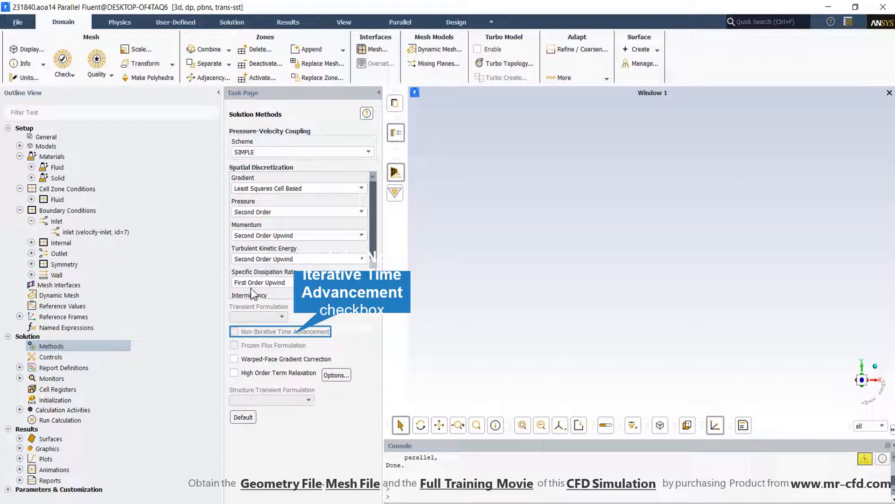
mouse_move(313, 260)
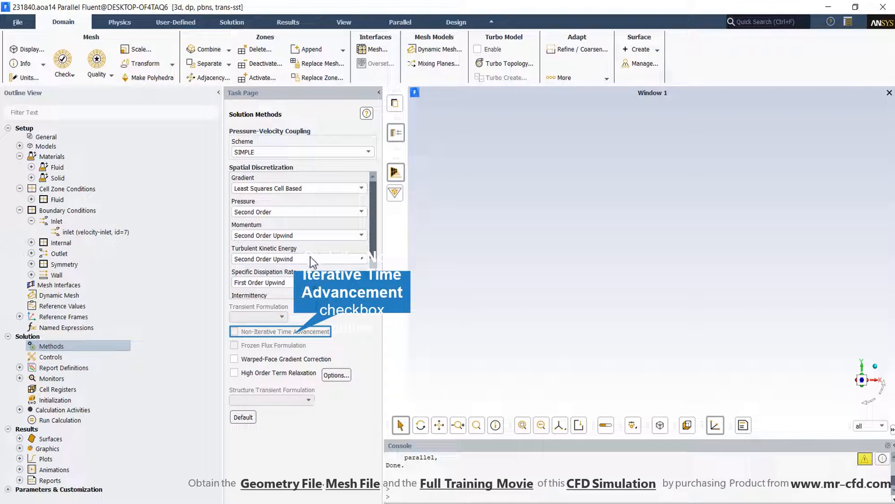
- Show the solution methods with SIMPLE coupling and second-order pressure and momentum schemes
click(63, 367)
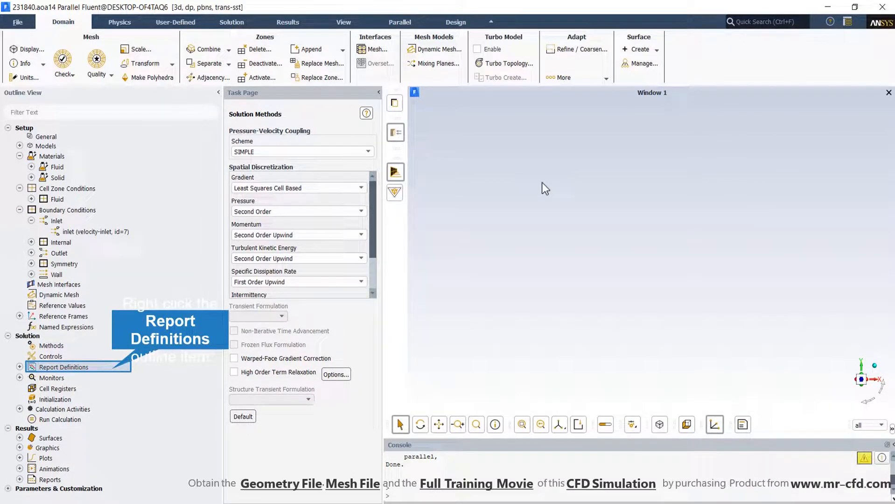
mouse_move(135, 357)
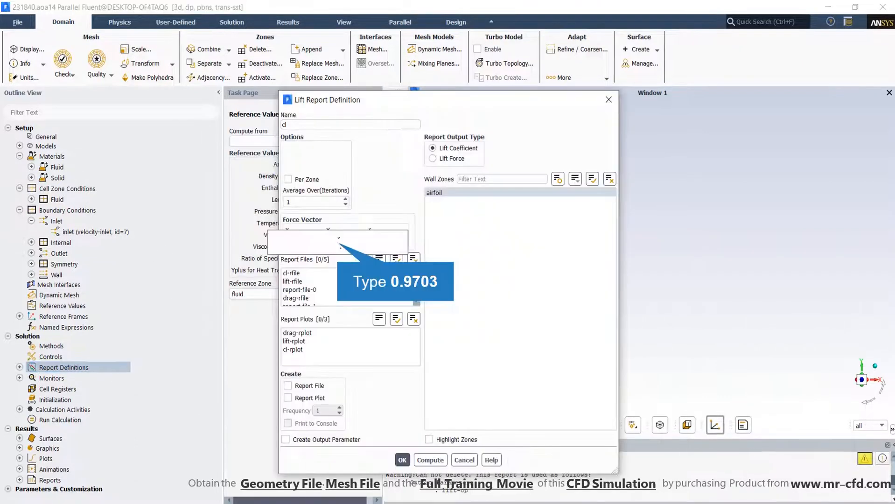
- Enter the 0.97 force-vector component and log the cl and cd reports to a report file and plot
text(0.9703)
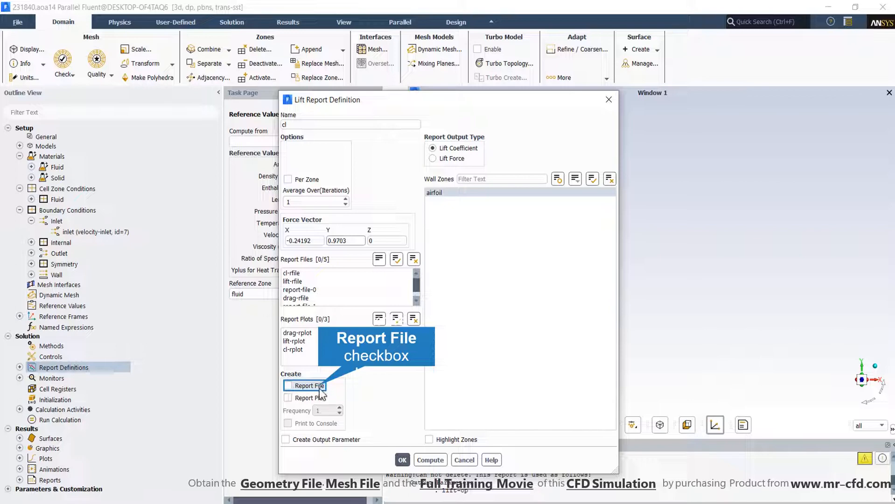
mouse_move(702, 307)
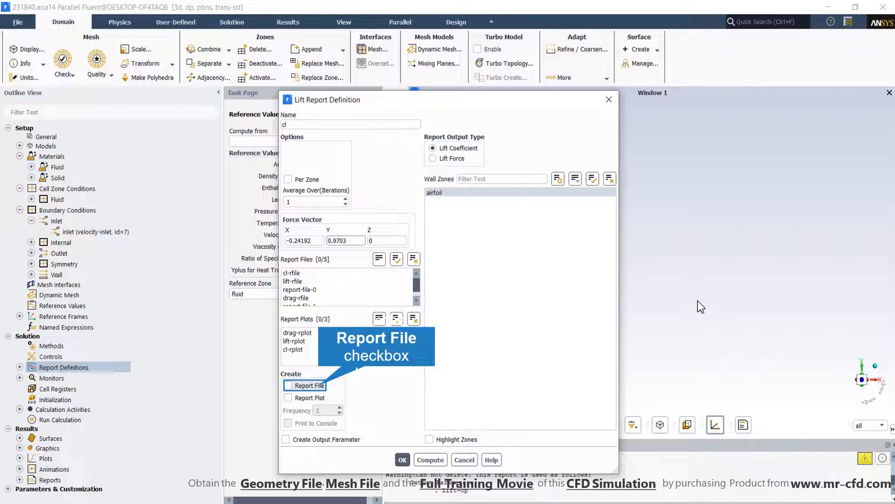
mouse_move(360, 402)
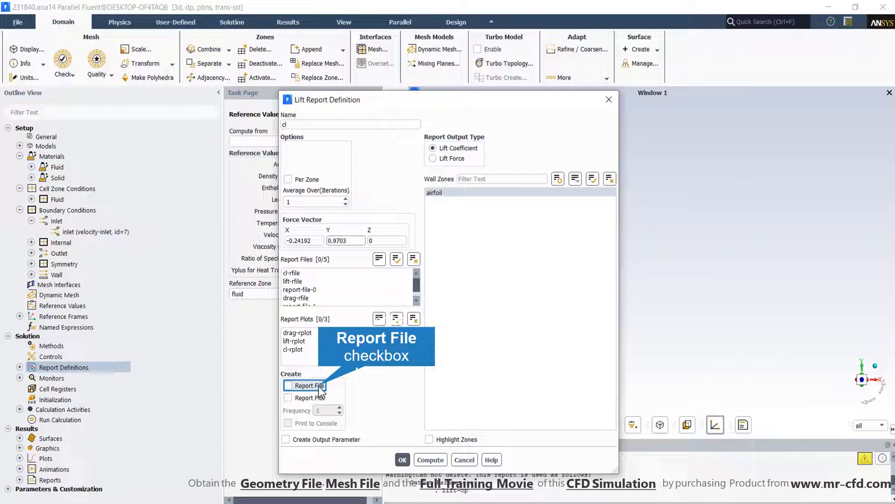
click(288, 386)
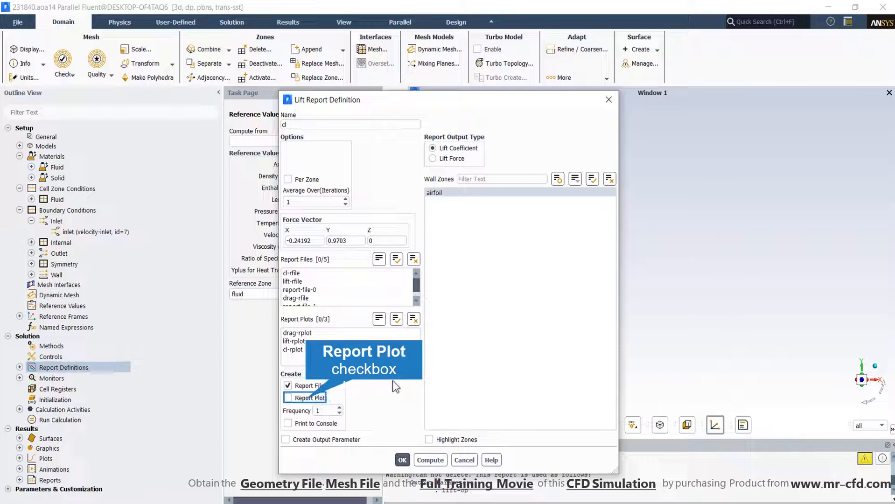
mouse_move(708, 234)
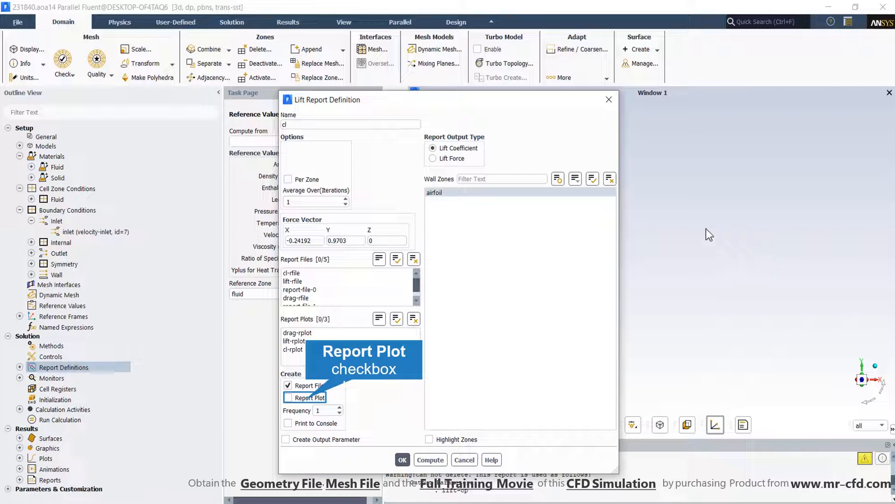
mouse_move(541, 320)
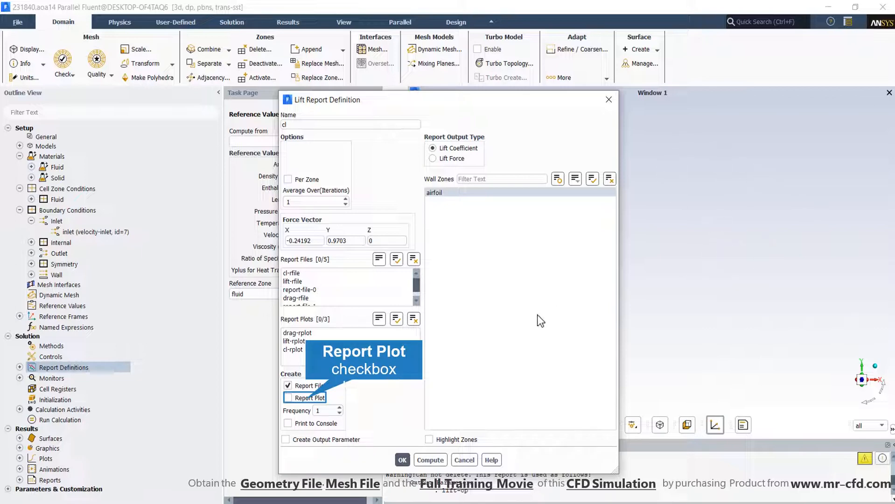
click(288, 424)
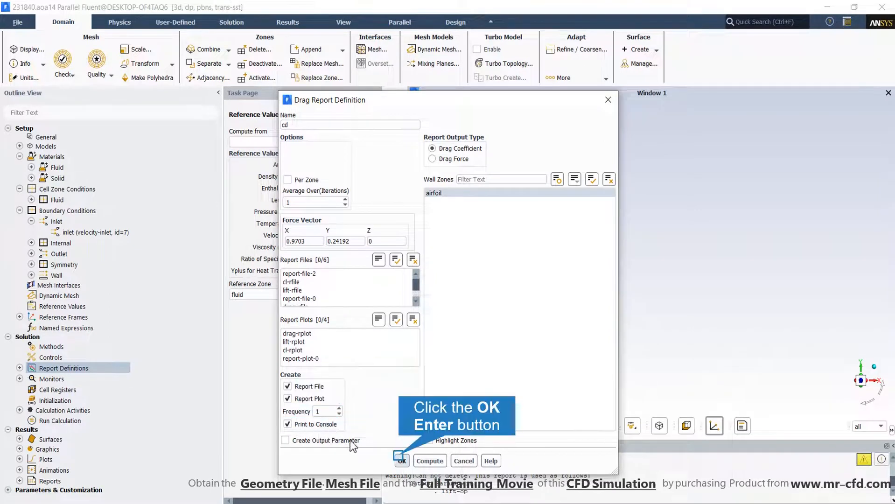
click(402, 461)
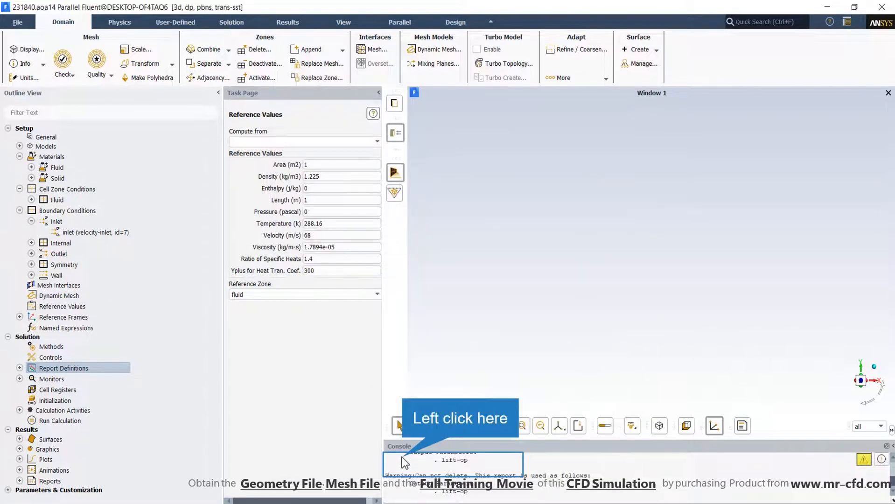
- Accept the default autosave settings and close the Autosave dialog
click(61, 409)
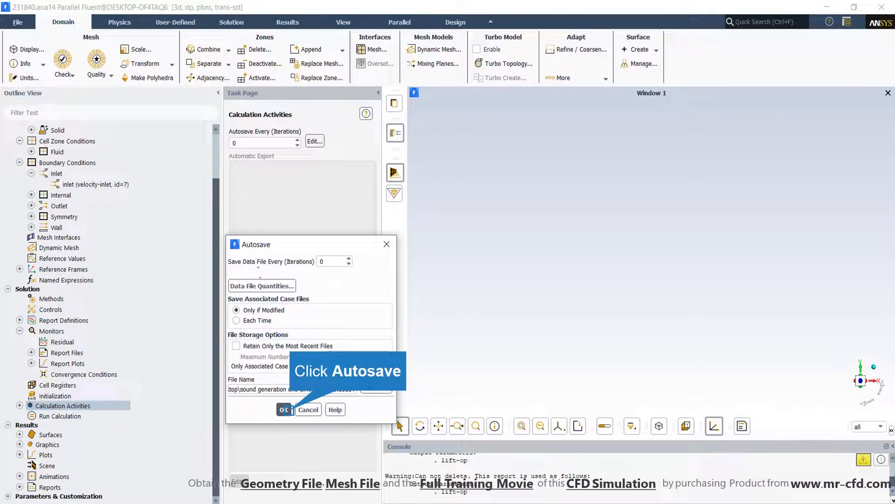
mouse_move(312, 270)
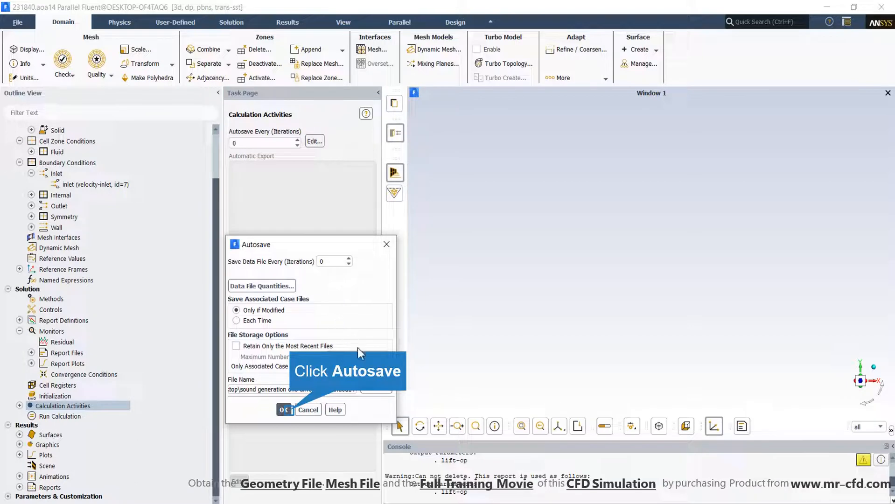
mouse_move(386, 386)
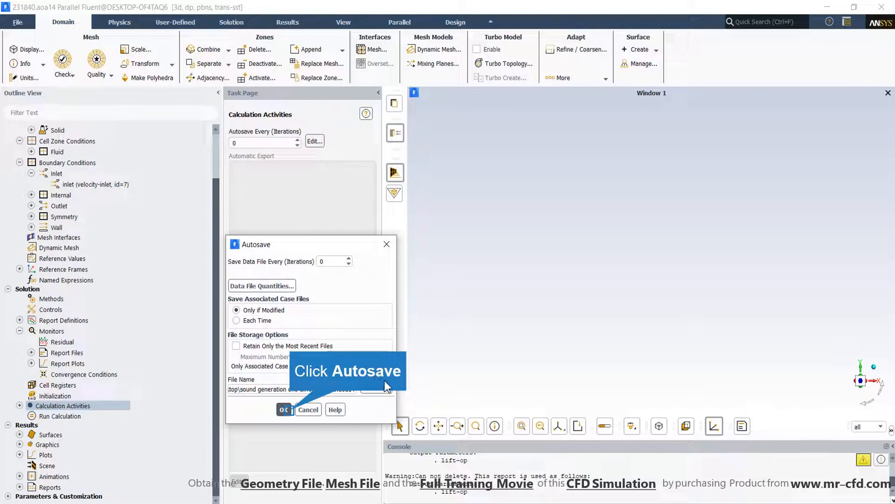
mouse_move(358, 385)
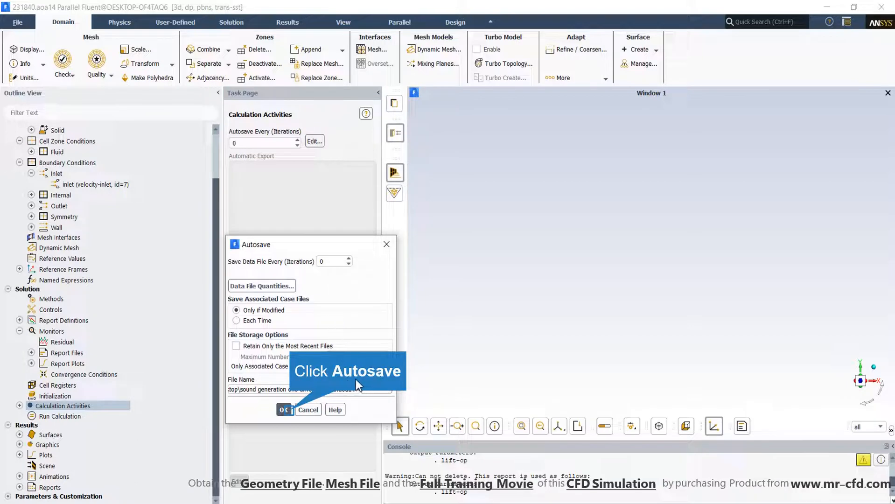
mouse_move(299, 396)
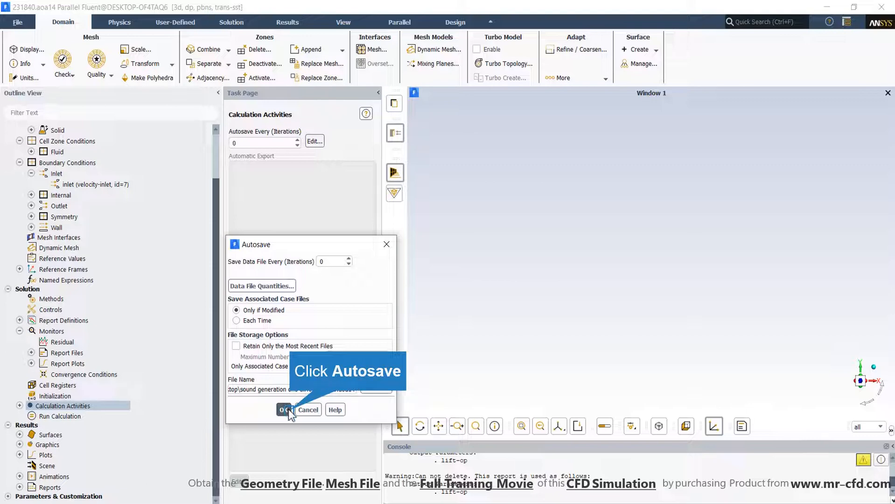
click(284, 408)
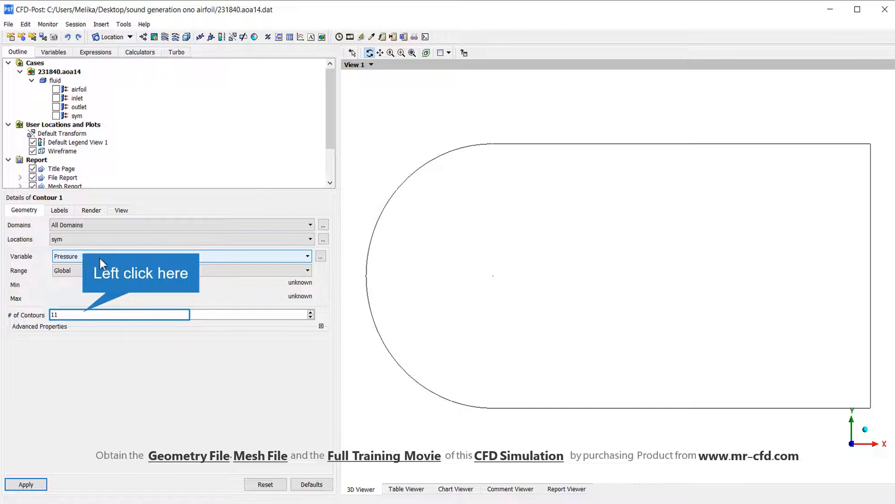
mouse_move(101, 278)
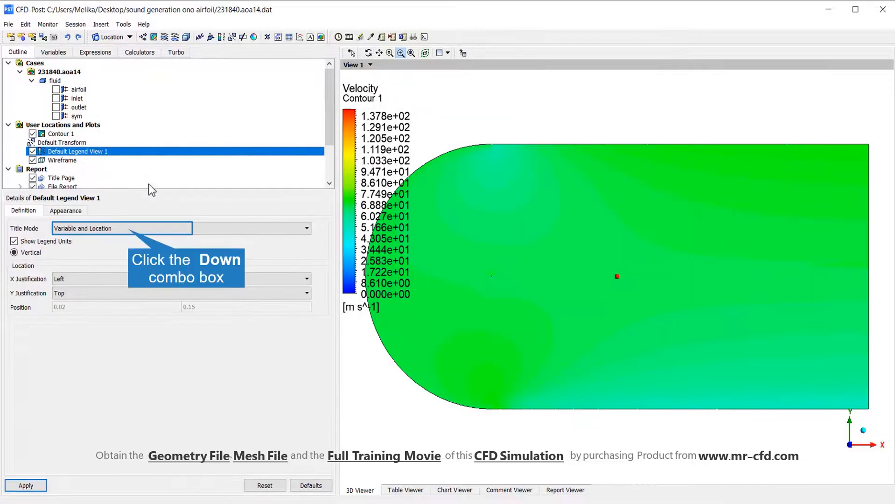
mouse_move(85, 162)
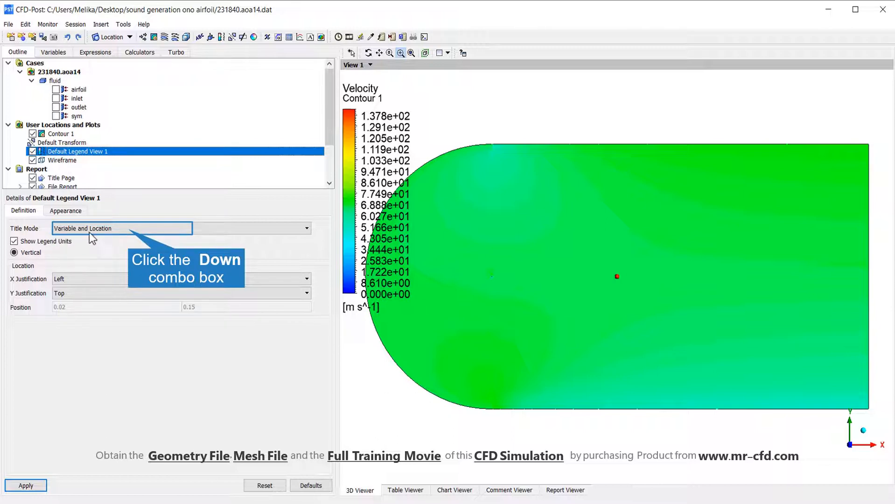
mouse_move(127, 235)
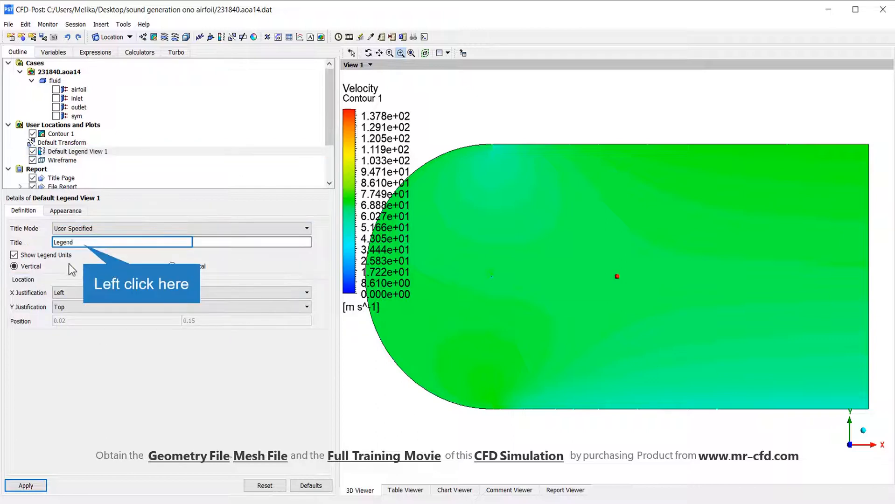
- Retitle the contour legend with the user-specified title 'velocity magnitude'
text(velocity)
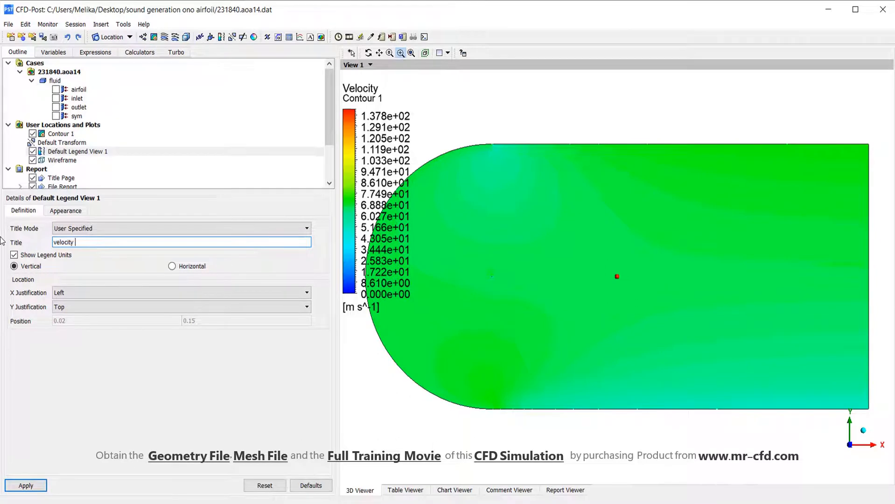
text(agnitude)
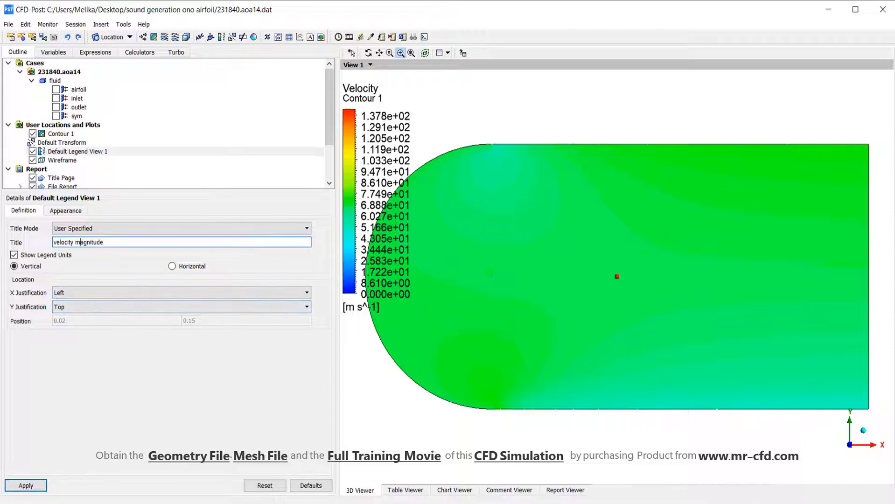
click(25, 485)
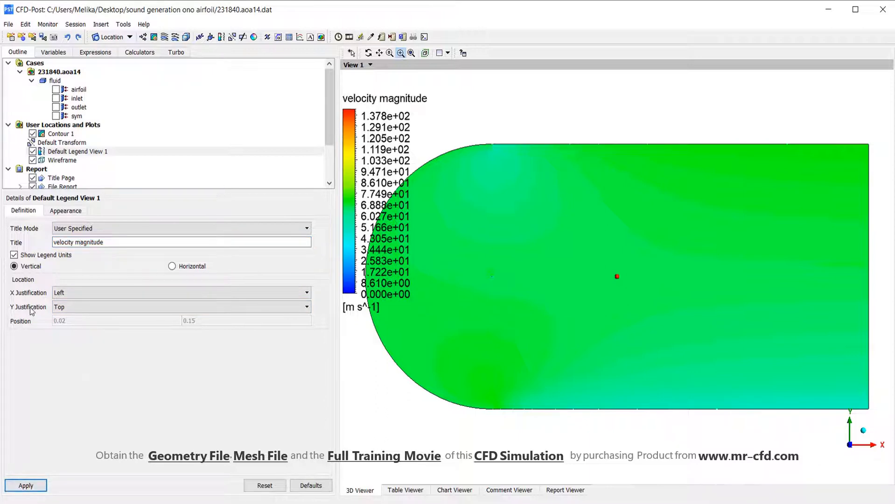
mouse_move(420, 167)
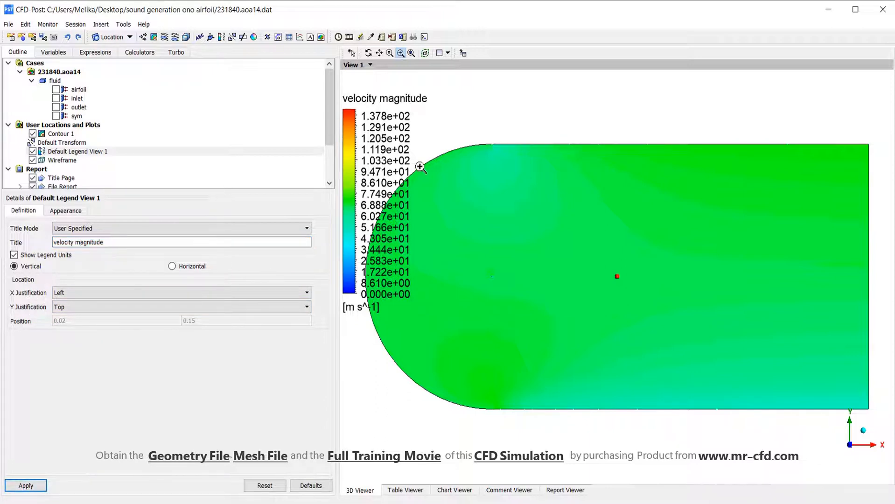
mouse_move(37, 283)
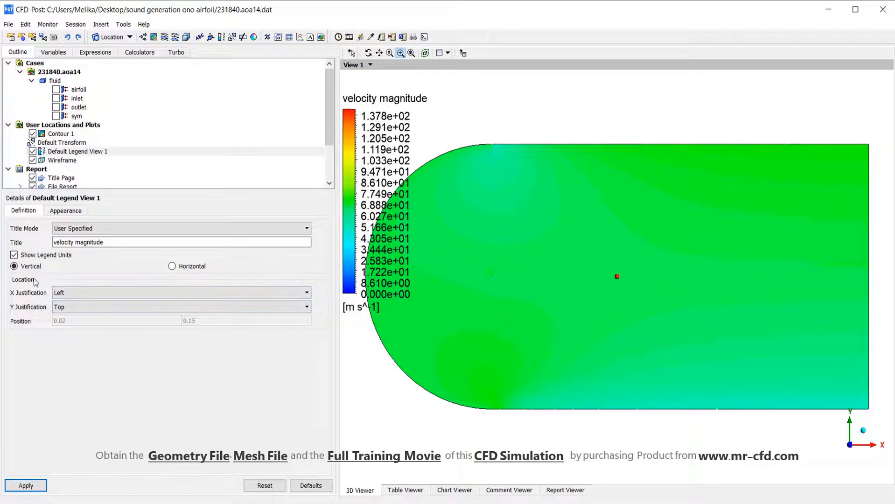
- Set the legend's X and Y justification to None so it sits freely at position 0.03, 0.15
click(179, 292)
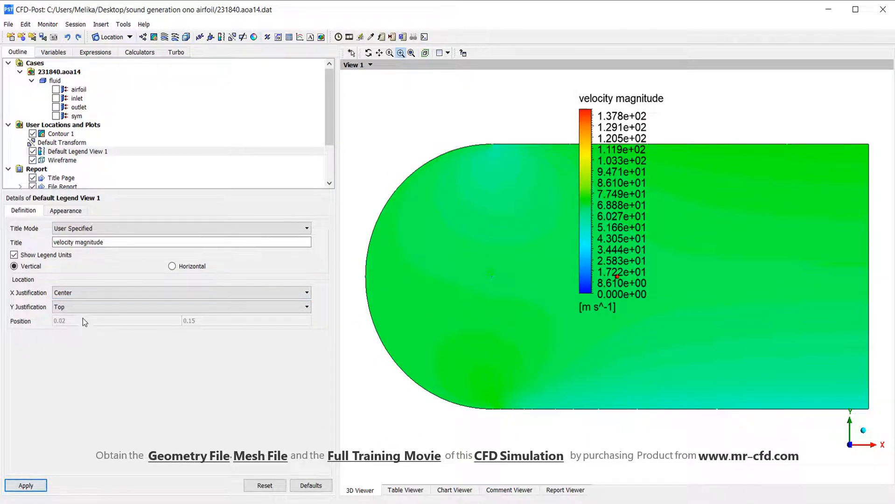
click(306, 307)
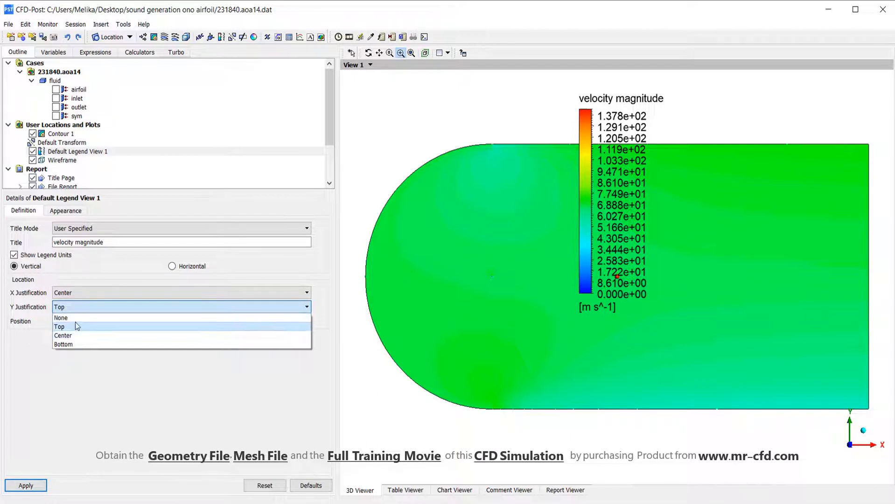
click(306, 292)
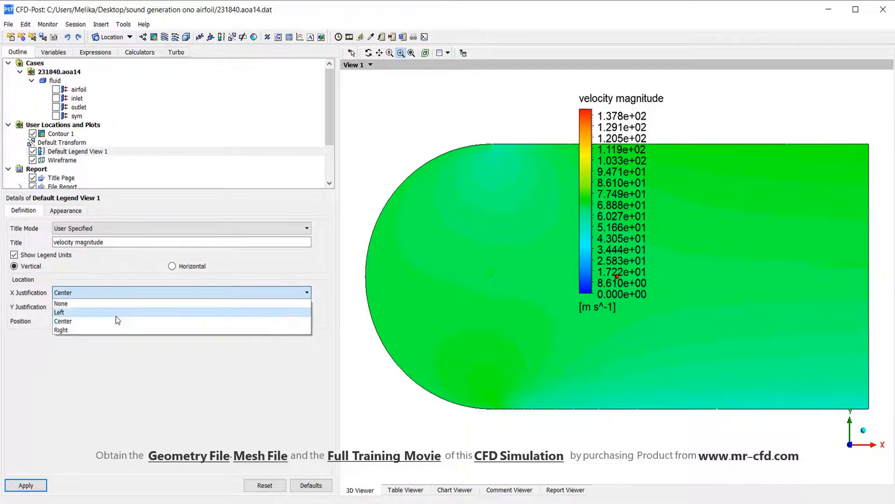
mouse_move(62, 303)
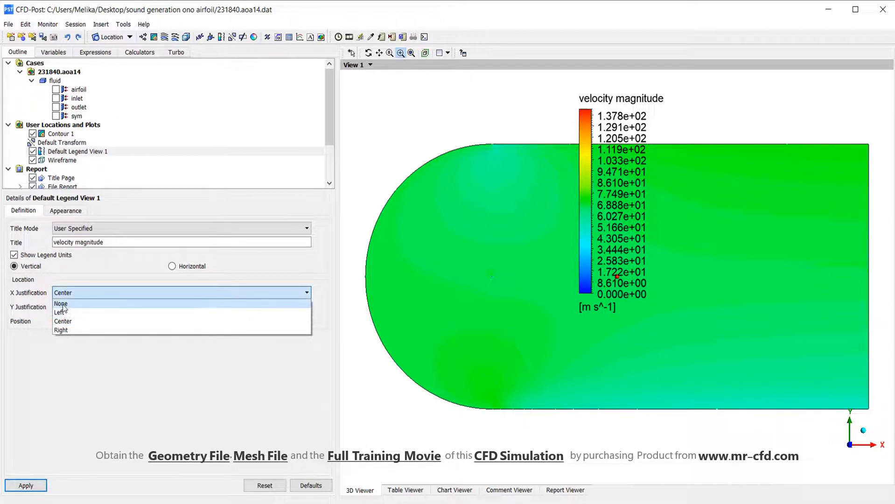
click(60, 303)
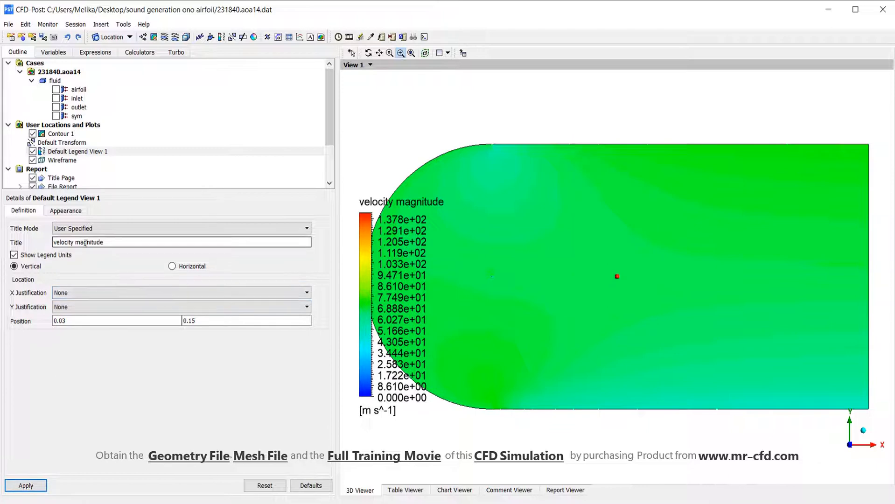
click(66, 210)
text(0.8)
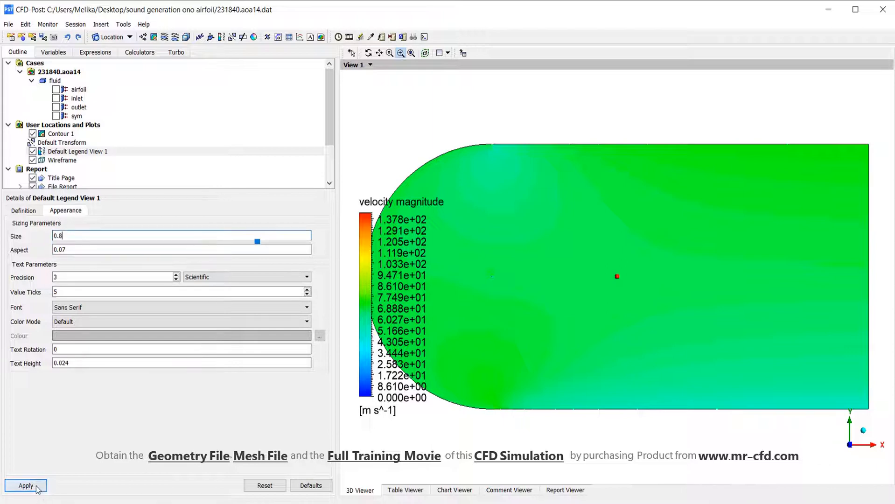
- Style the legend: size 0.8, aspect 0.09, orange text rotated 25° with height 0.03
click(24, 487)
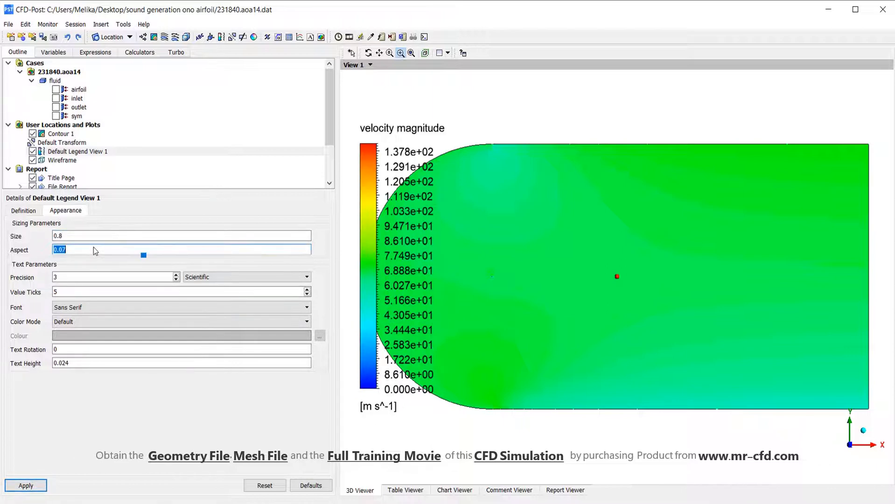
drag(143, 254, 168, 255)
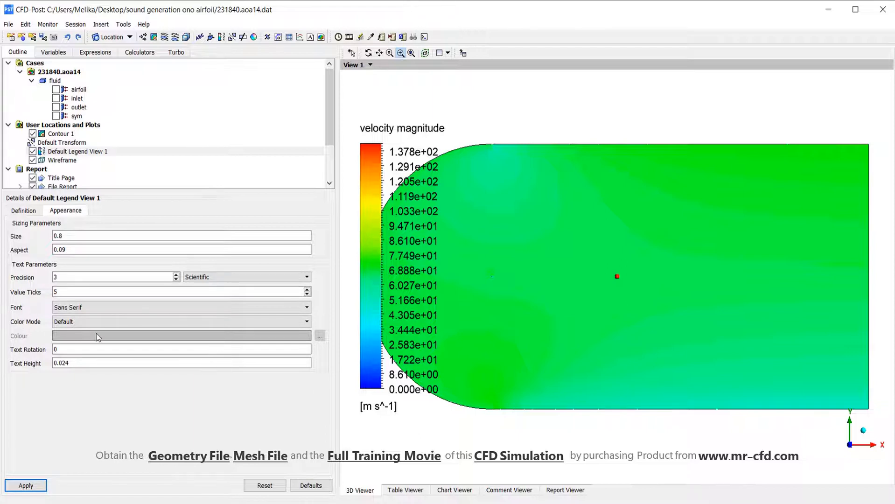
mouse_move(323, 334)
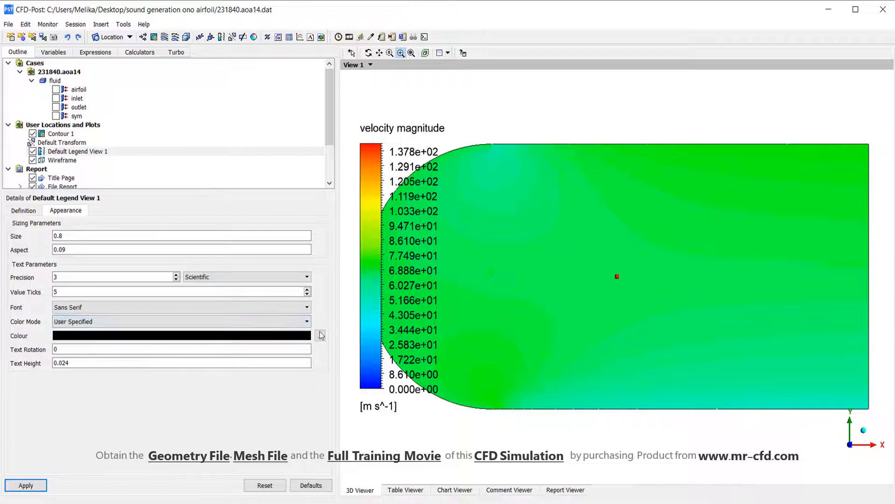
click(319, 336)
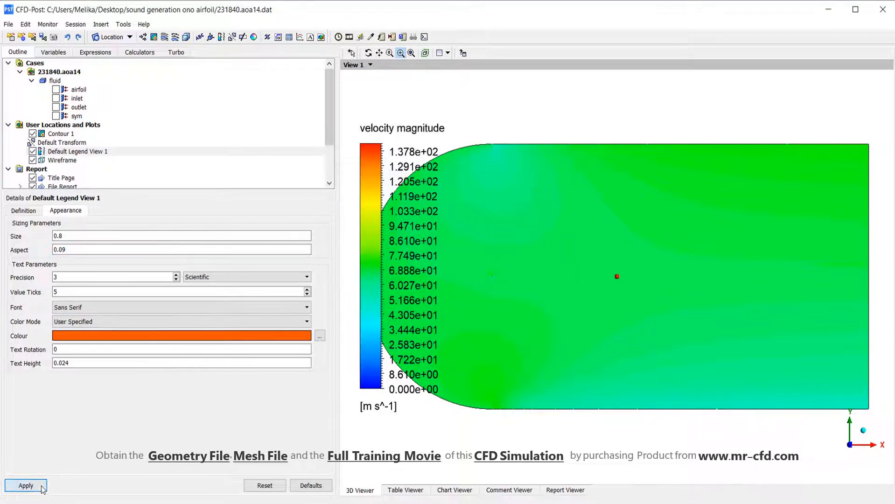
click(26, 485)
text(2)
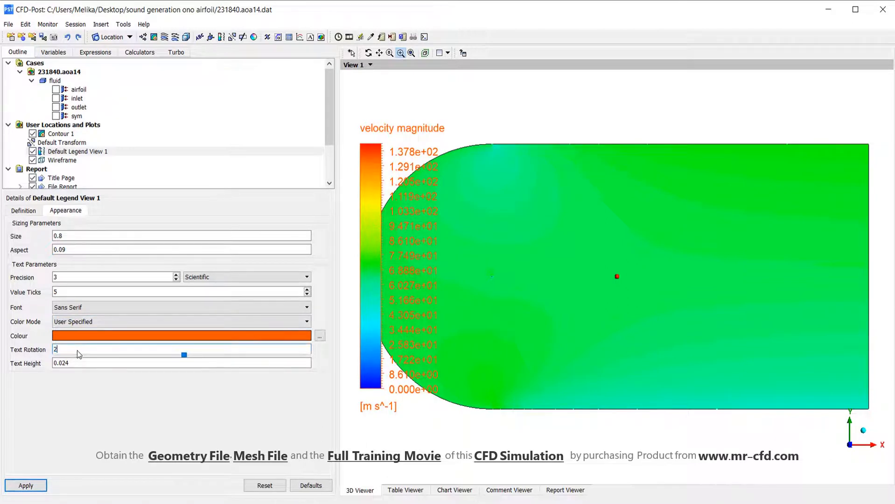
text(5)
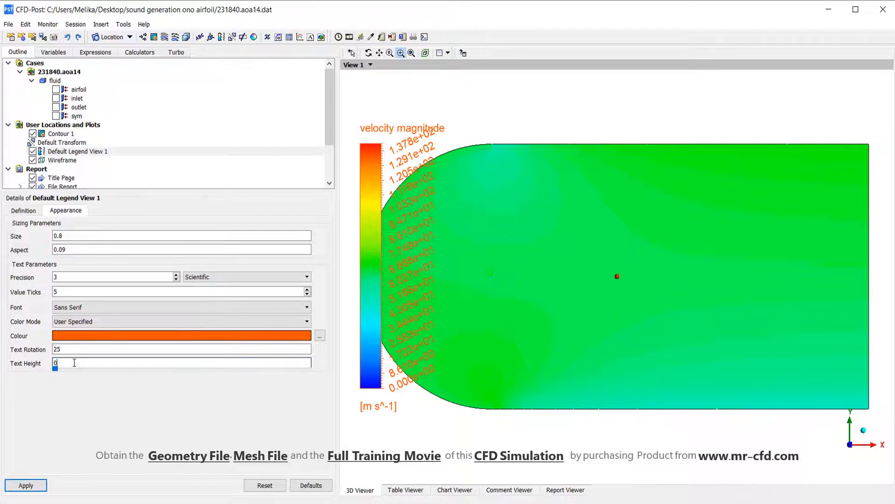
text(0.03)
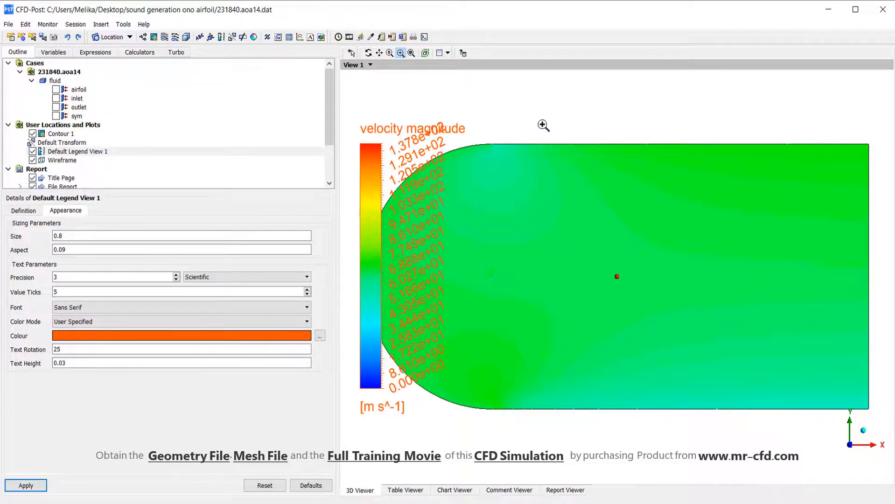
mouse_move(532, 96)
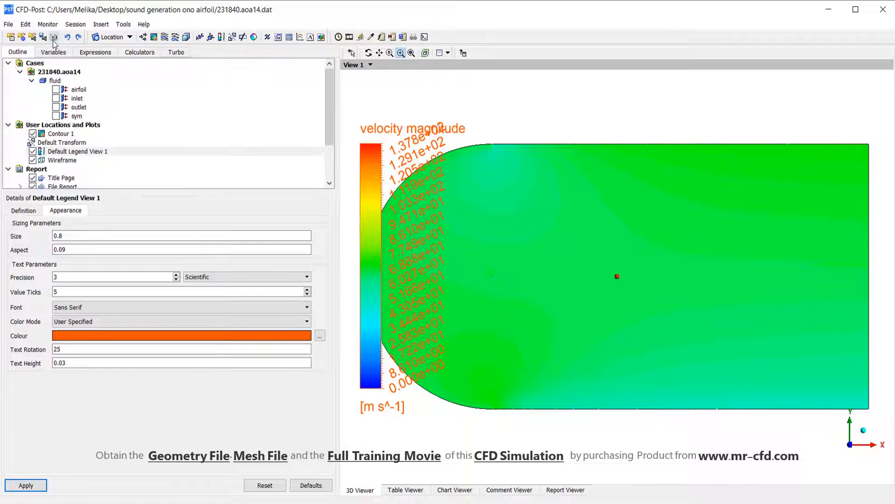
- Set up a 600×600 JPEG picture export without screen size and browse for the save location
click(56, 36)
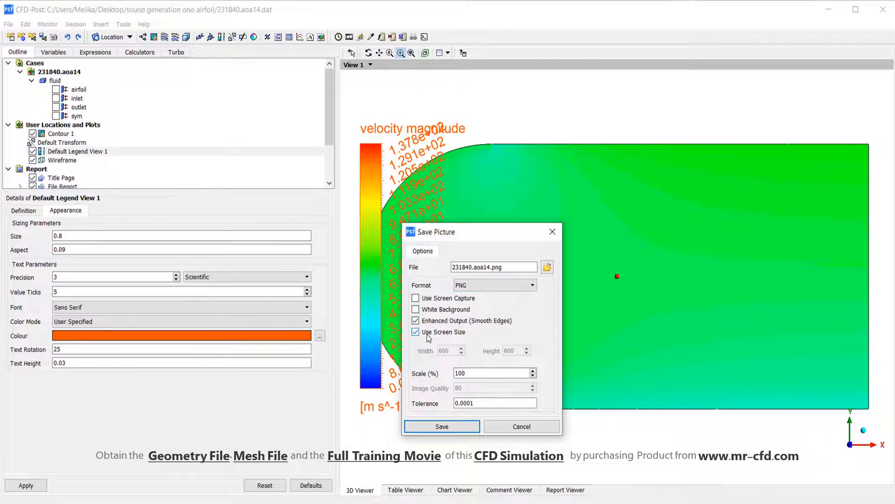
mouse_move(467, 341)
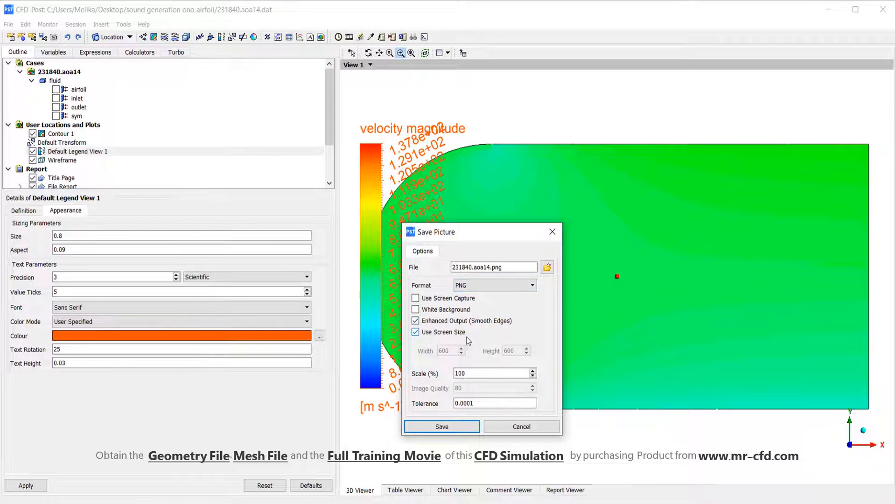
click(414, 331)
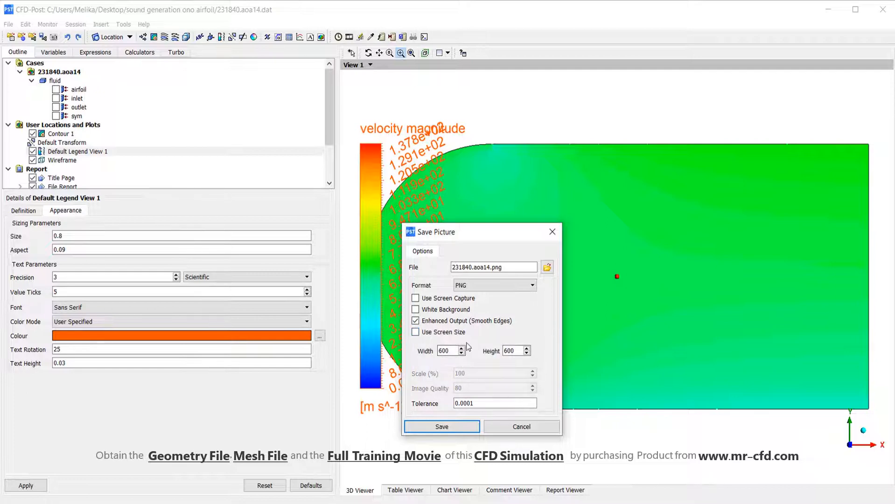
click(494, 284)
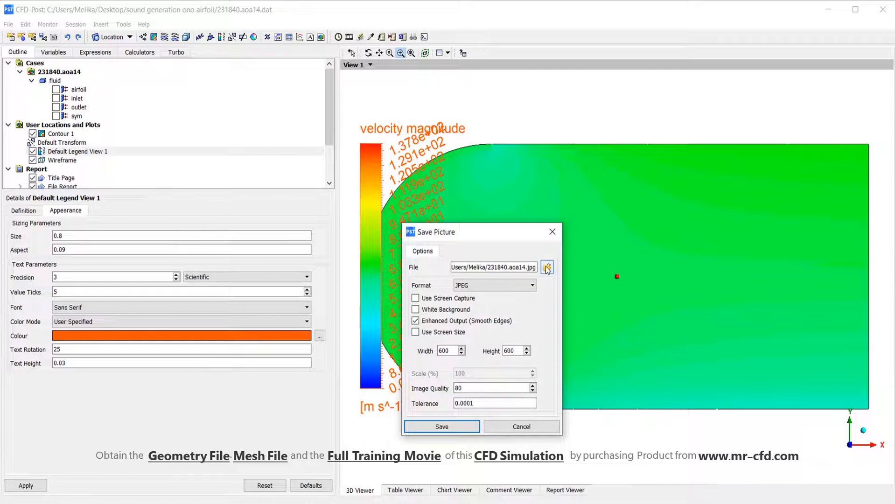
click(547, 267)
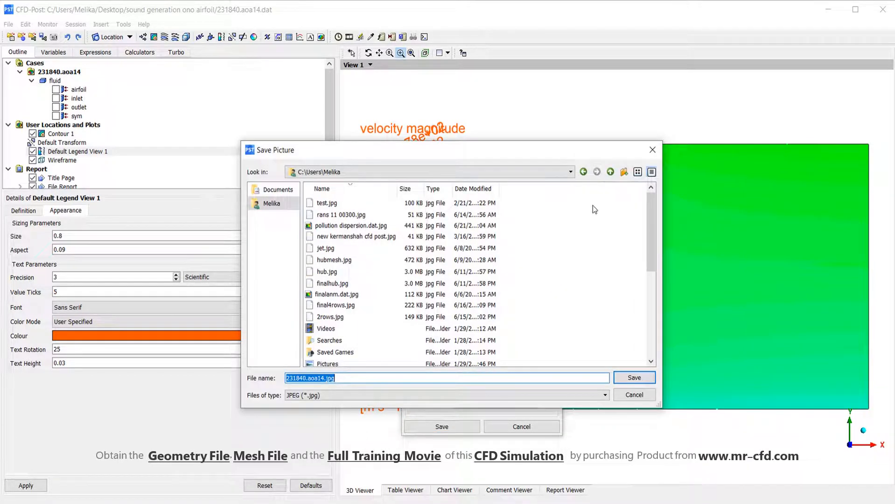
mouse_move(570, 264)
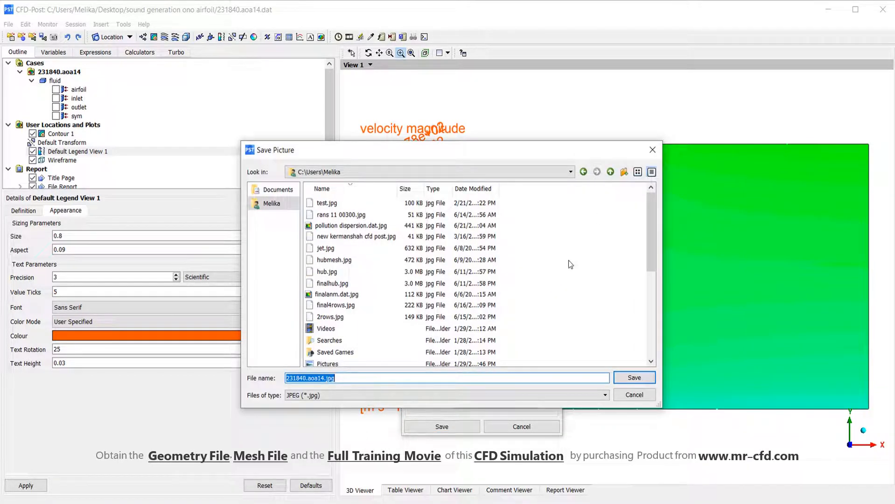